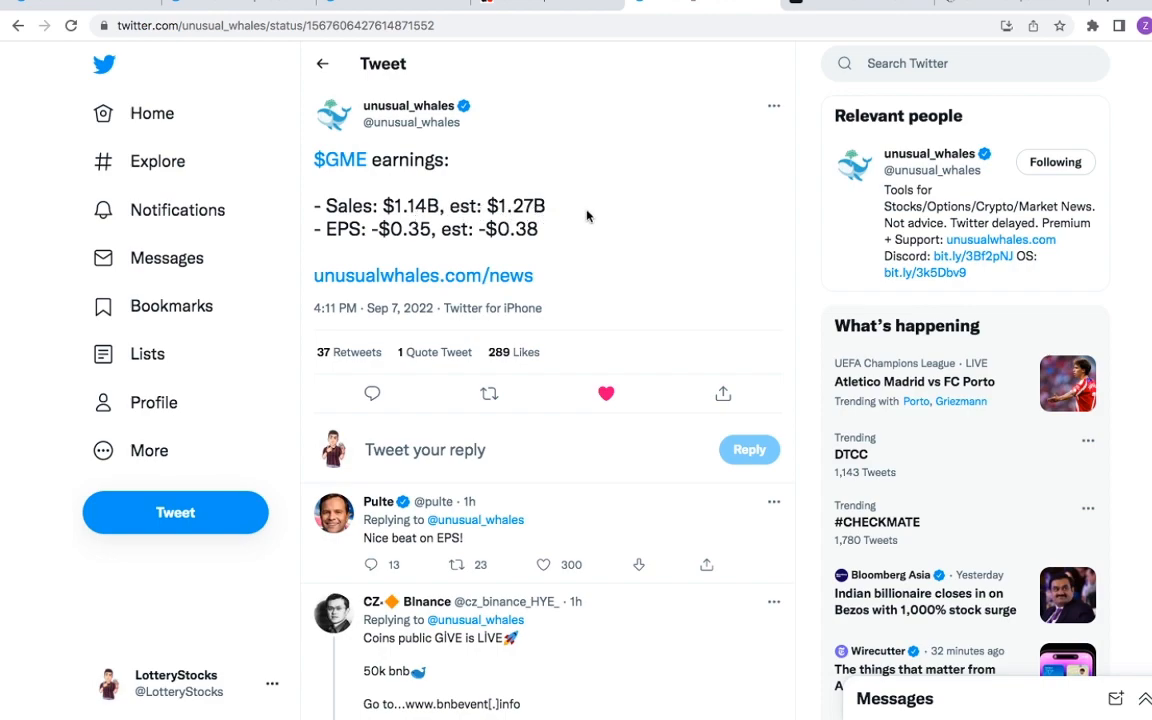
mouse_move(396, 250)
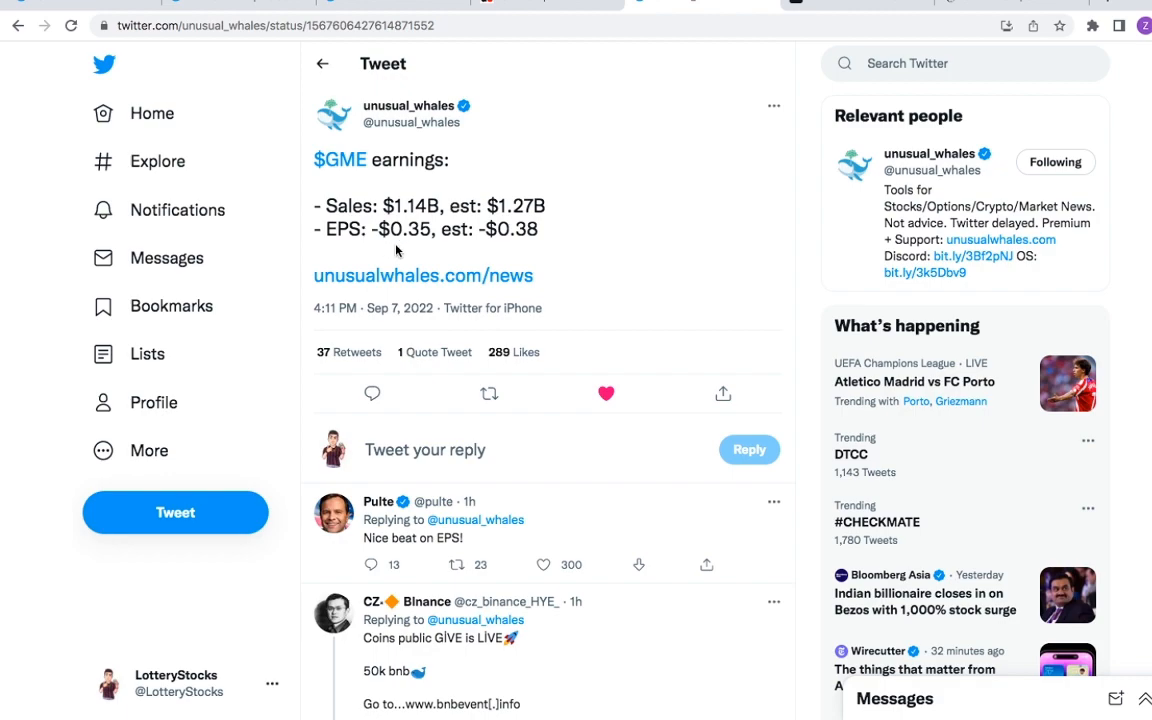
mouse_move(492, 250)
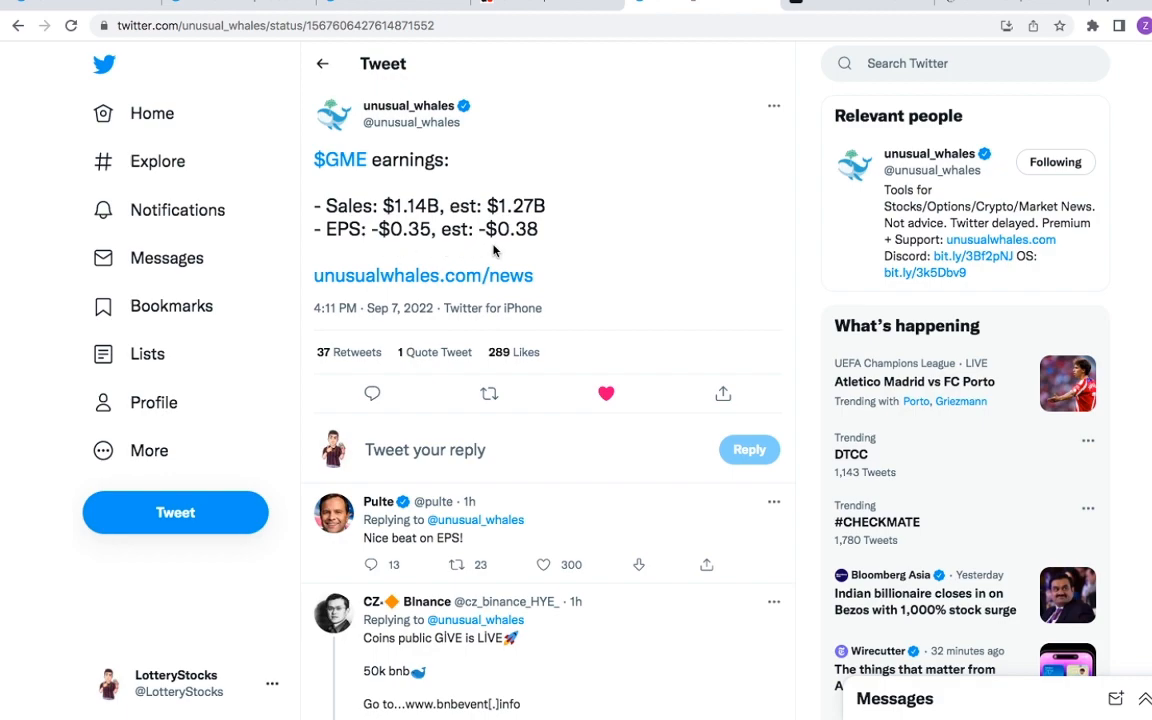
mouse_move(444, 250)
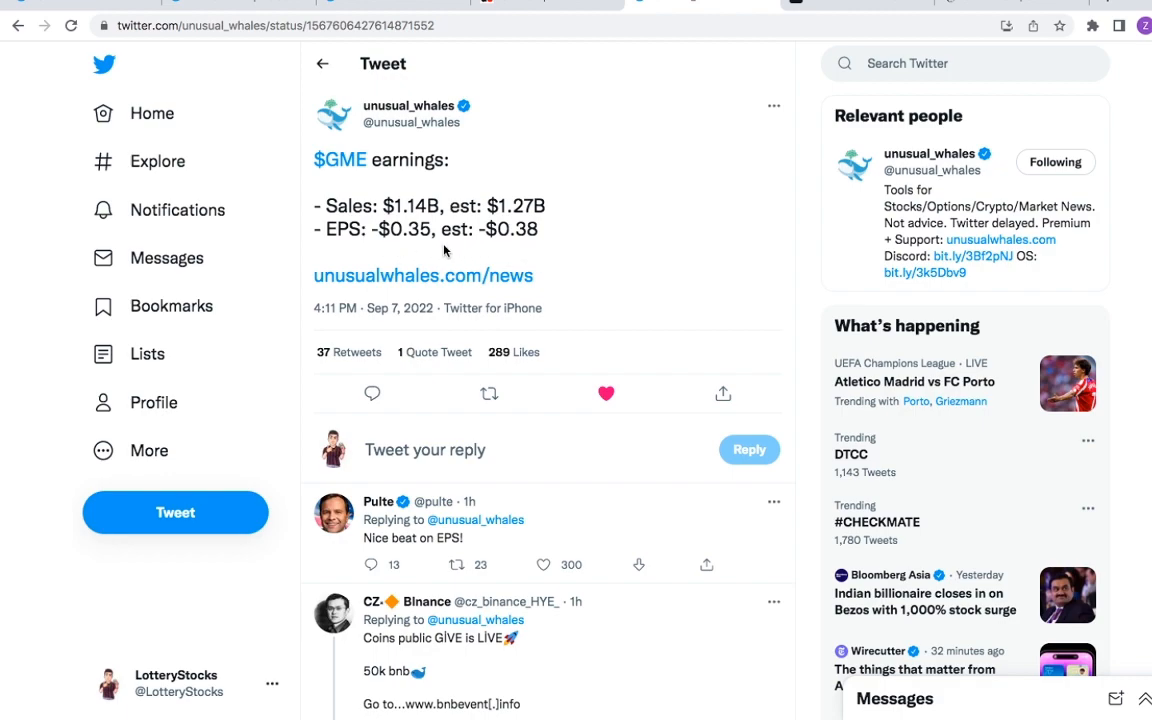
mouse_move(552, 252)
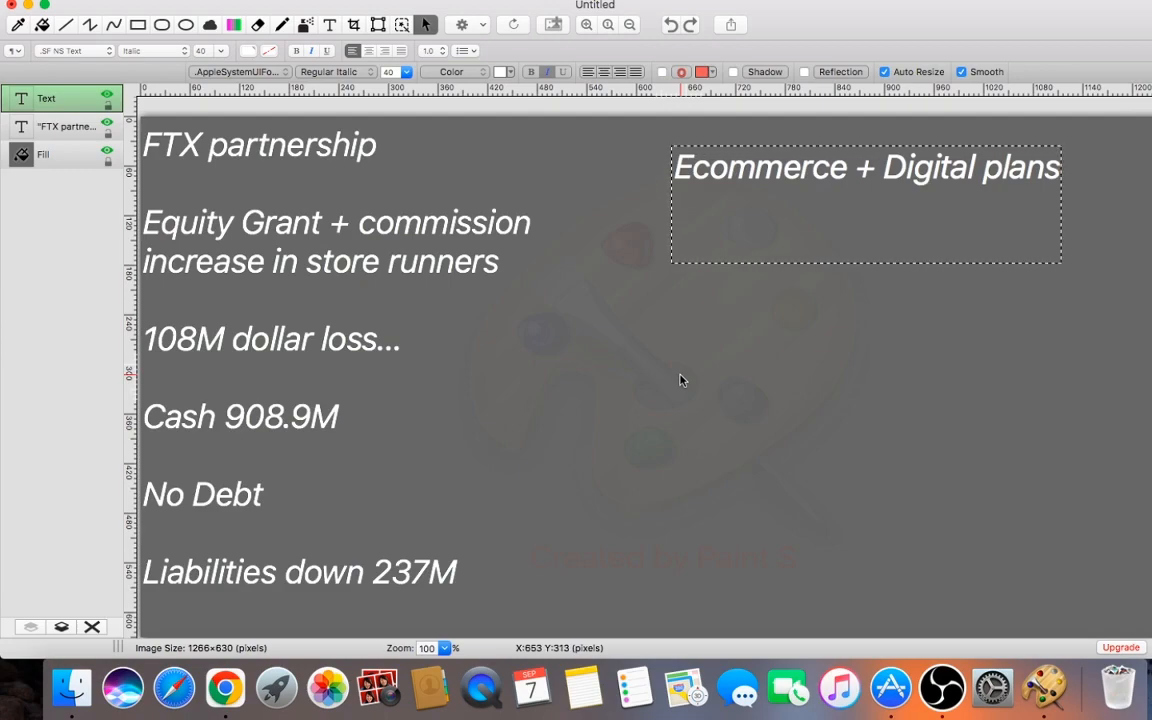
Bring up the earnings notes listing FTX partnership through liabilities down 237M in the image editor.
click(864, 204)
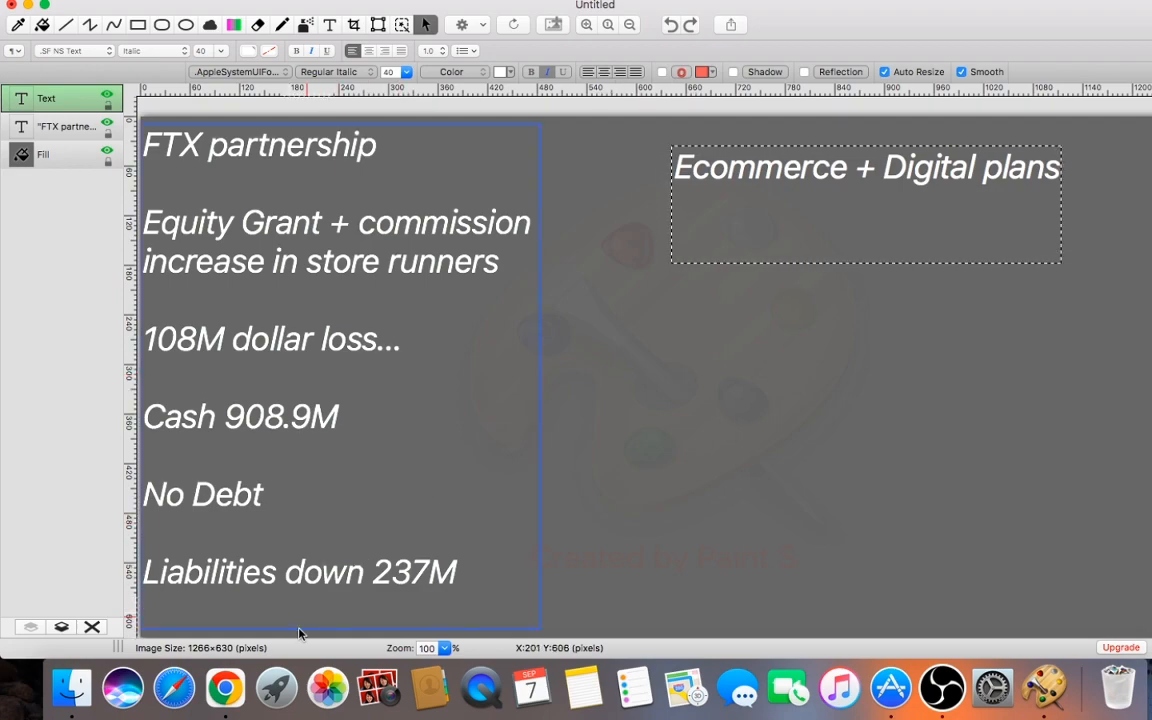
Show the September 7, 2022 'GameStop Forms Partnership with FTX' press release.
click(224, 688)
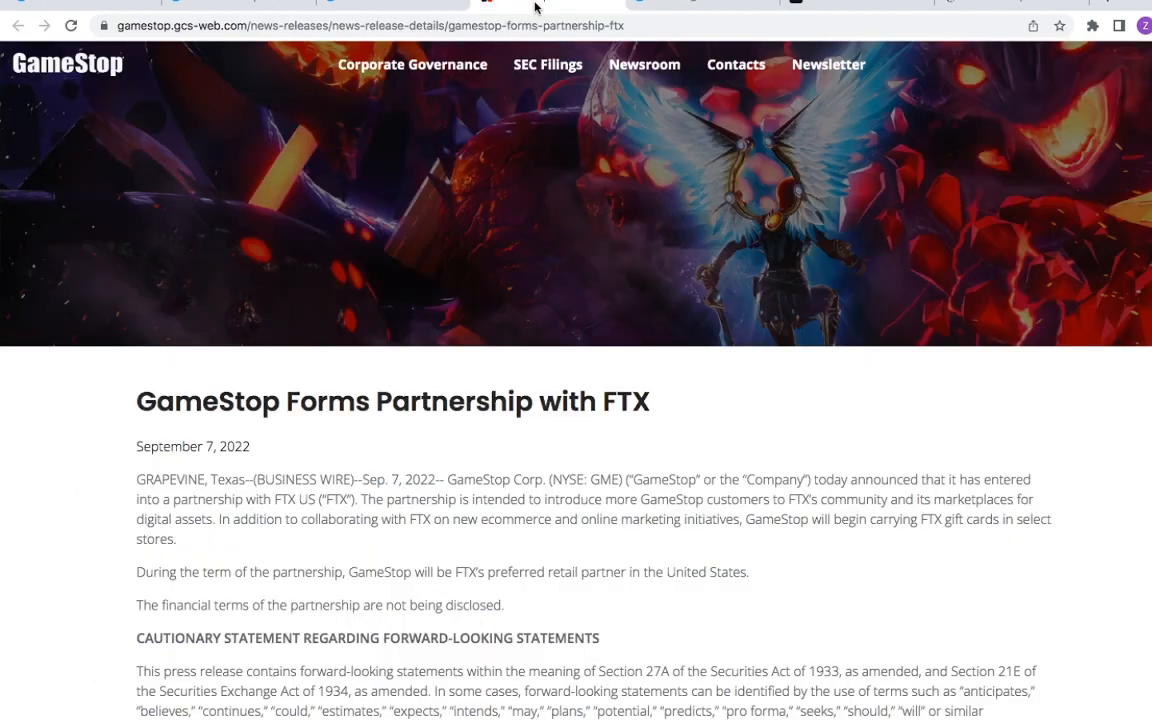
mouse_move(536, 390)
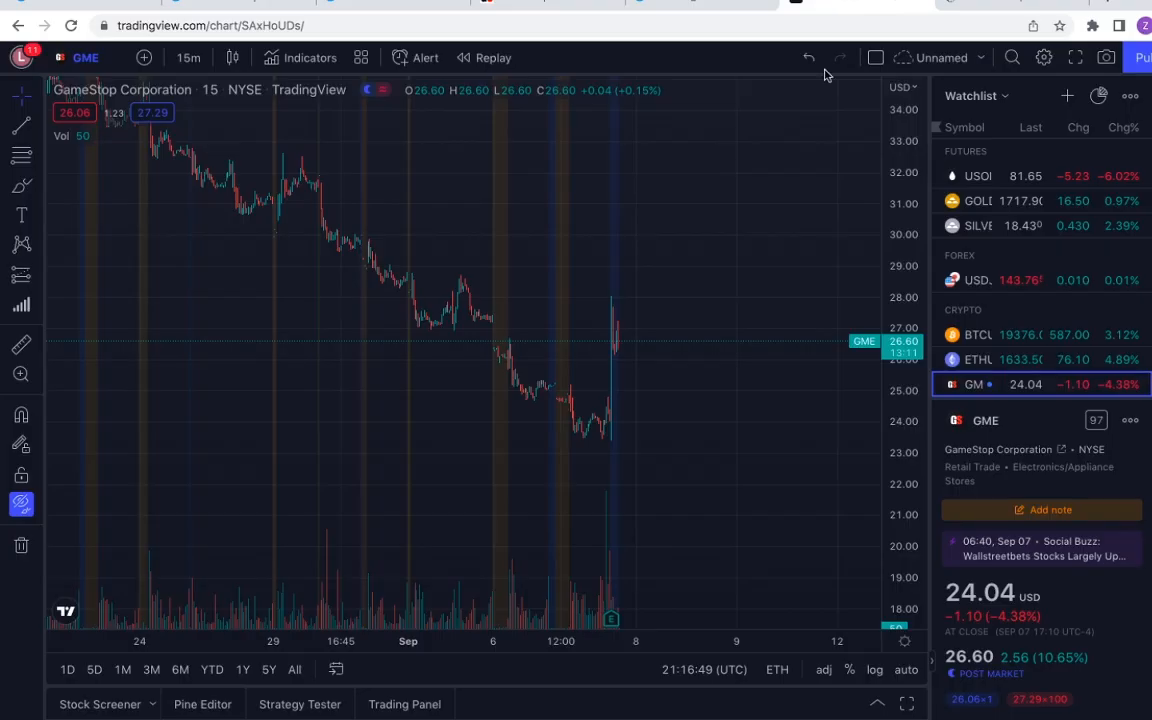
mouse_move(536, 336)
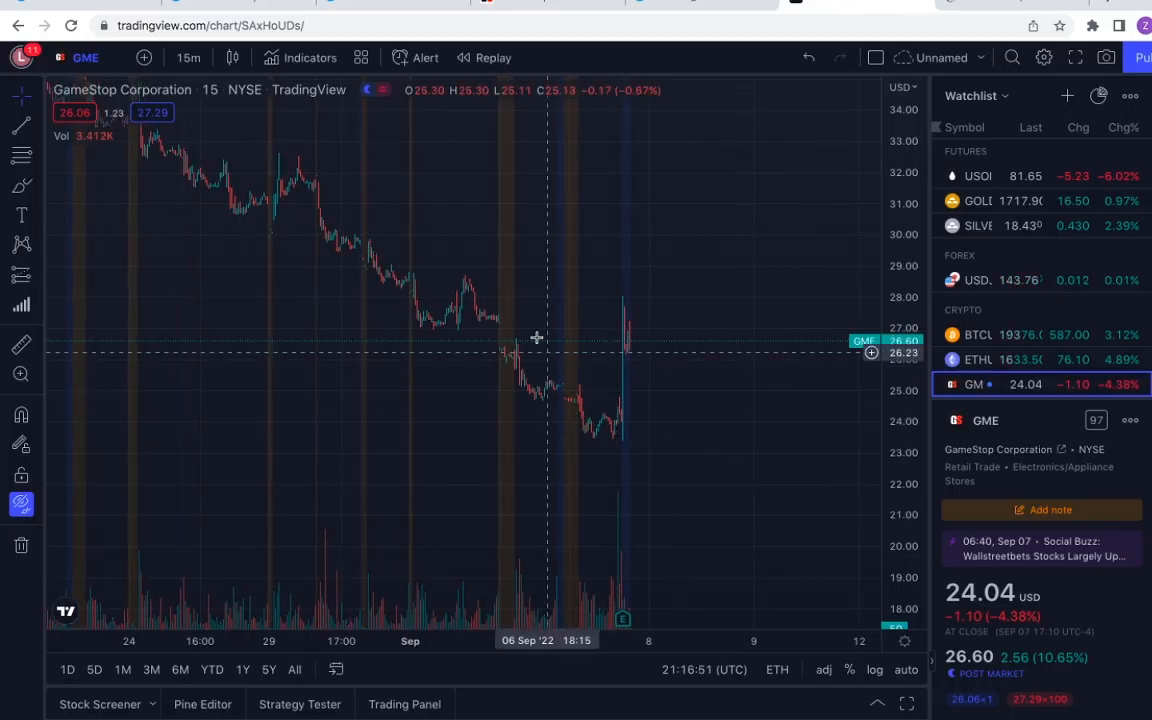
mouse_move(510, 322)
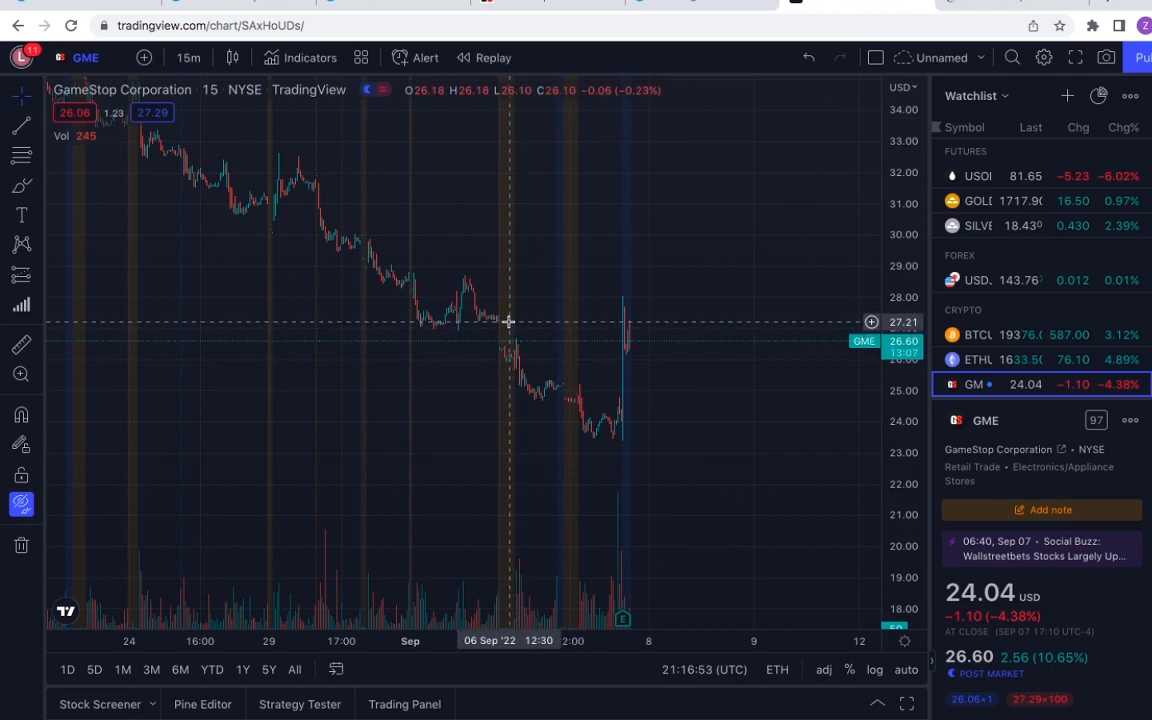
mouse_move(796, 152)
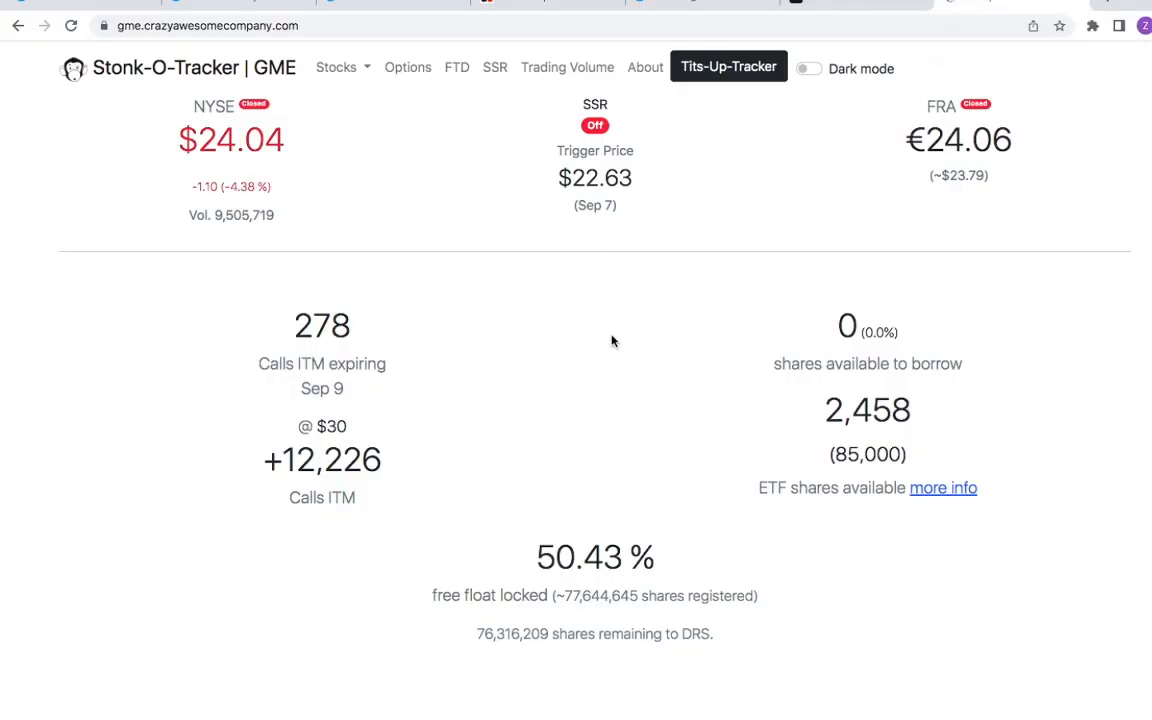
mouse_move(964, 364)
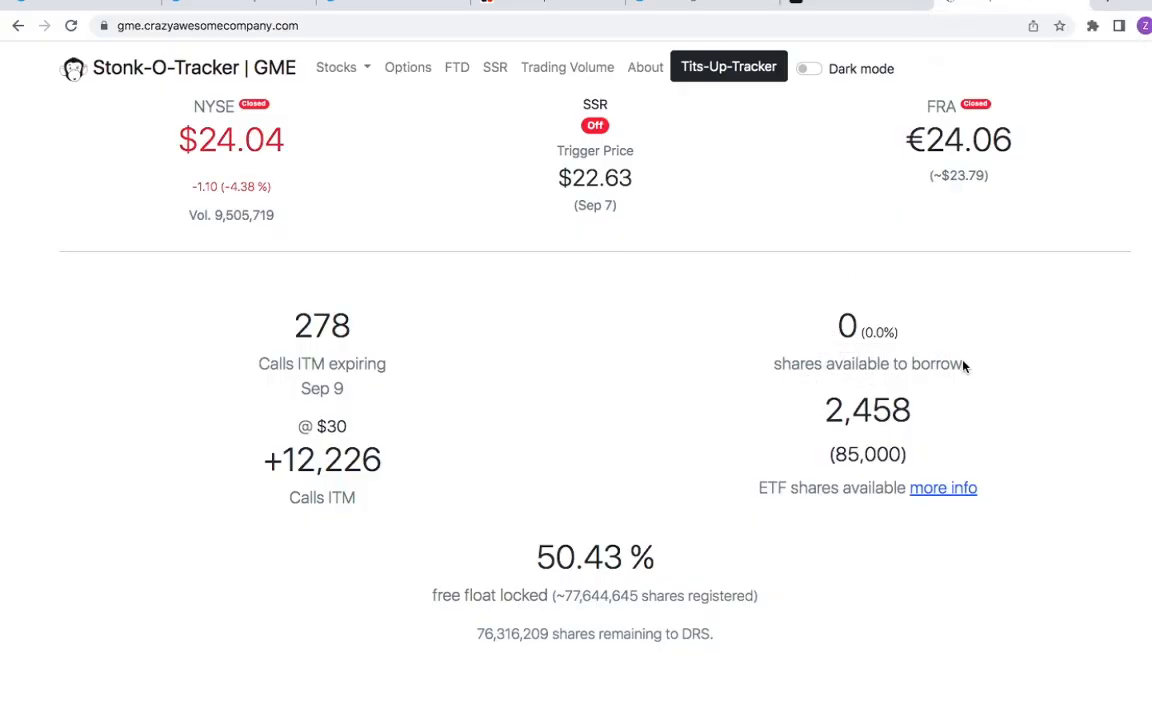
mouse_move(924, 398)
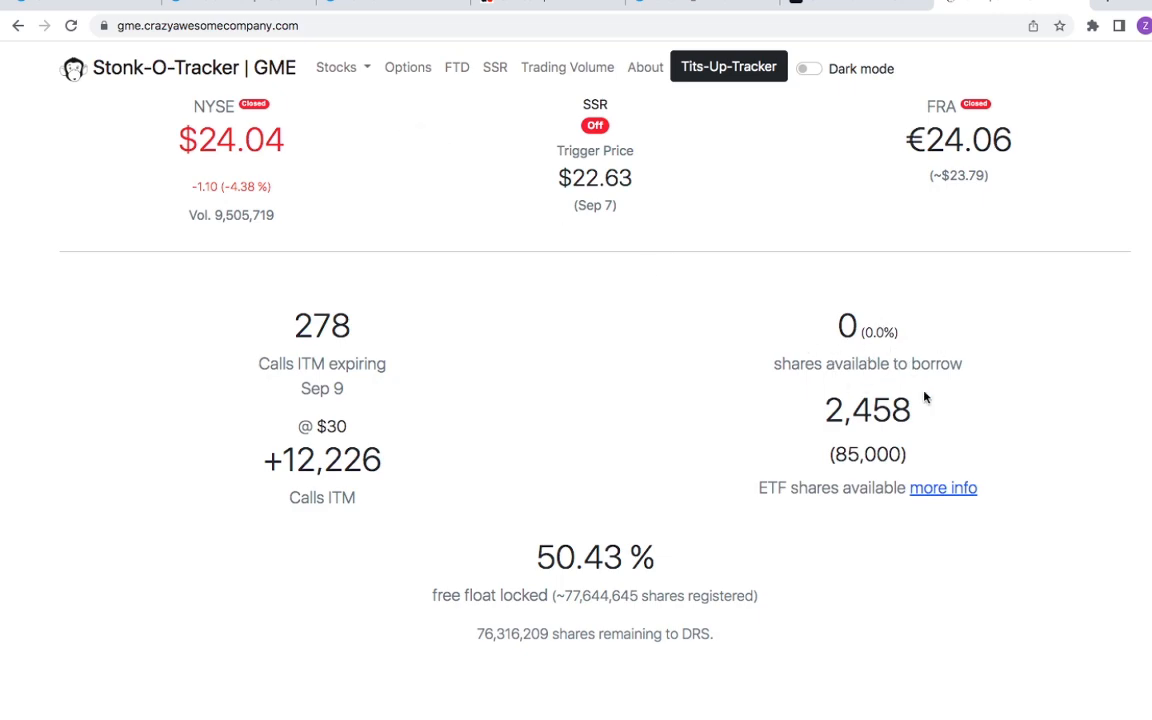
mouse_move(880, 300)
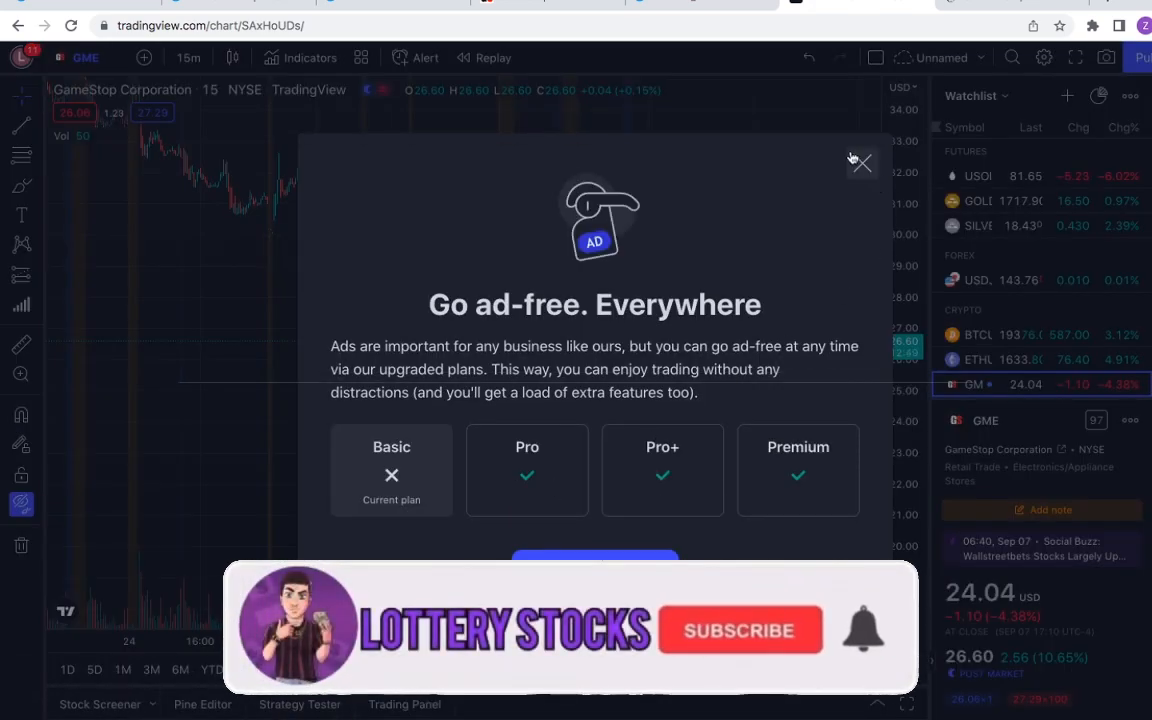
Dismiss the 'Go ad-free' offer over the GME chart and return to the FTX partnership release.
click(860, 164)
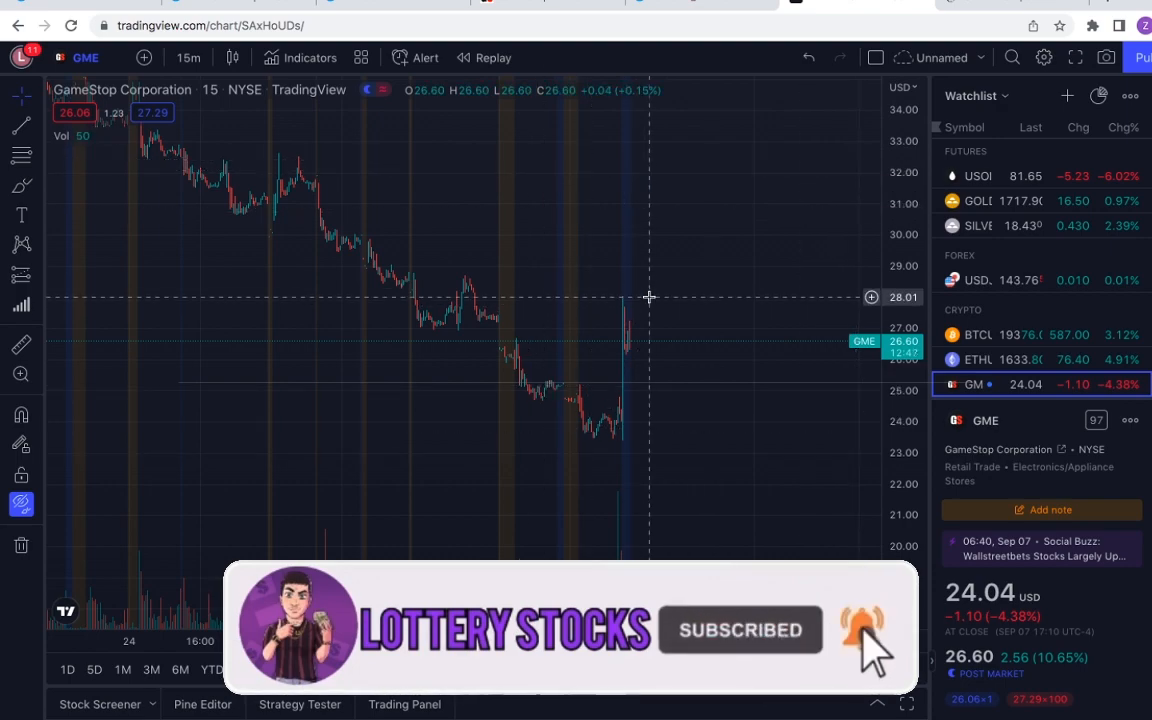
mouse_move(628, 376)
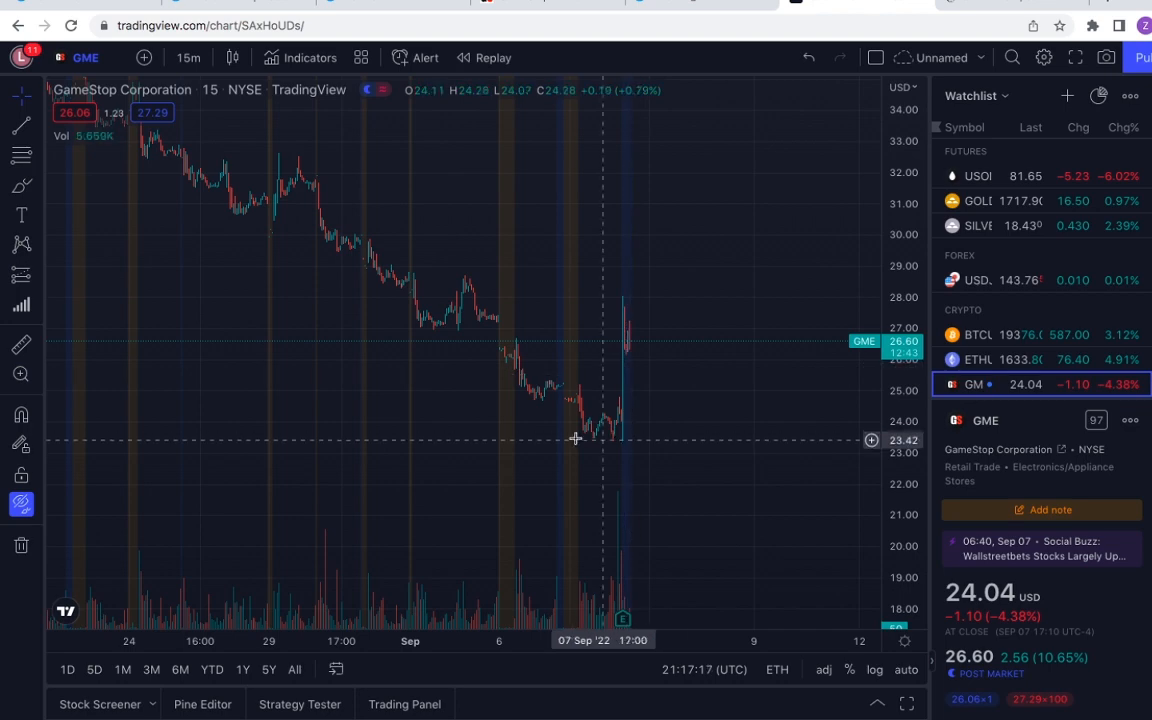
mouse_move(630, 424)
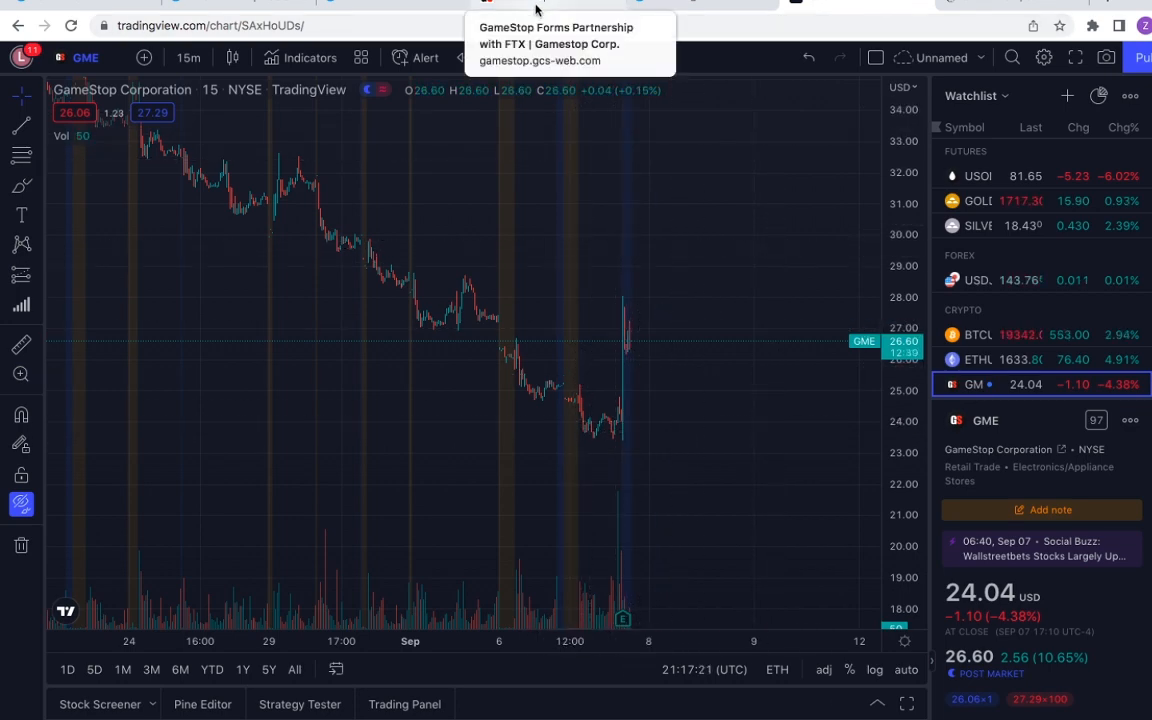
click(556, 44)
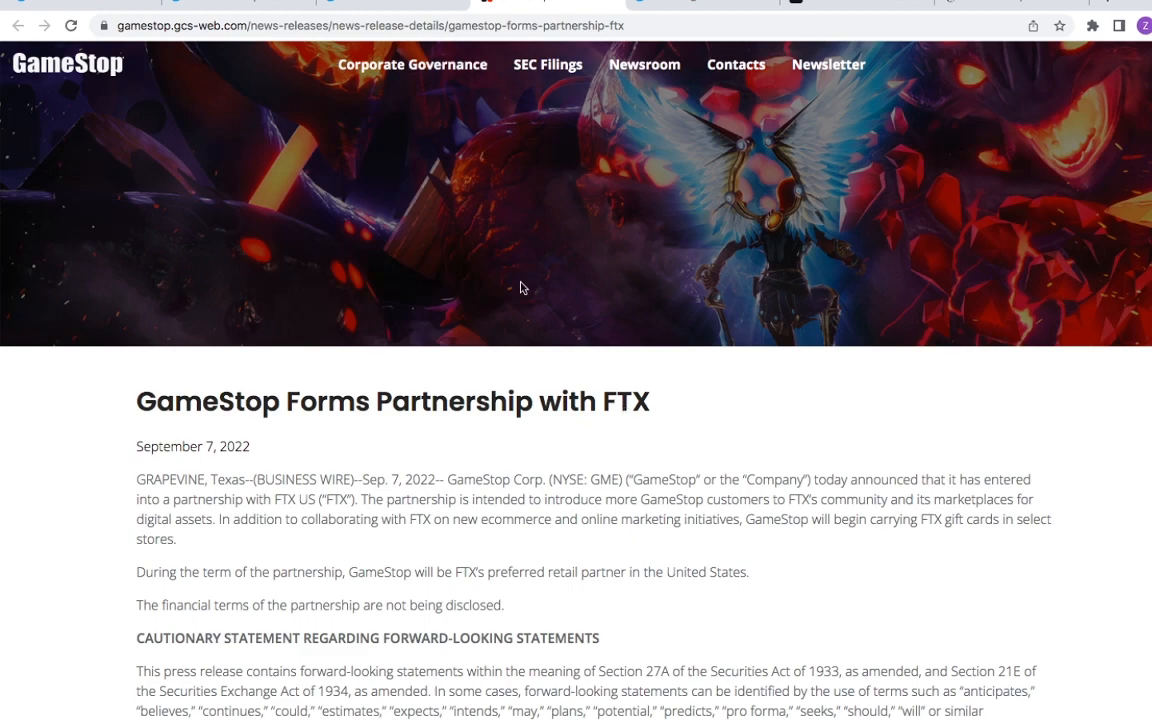
mouse_move(592, 210)
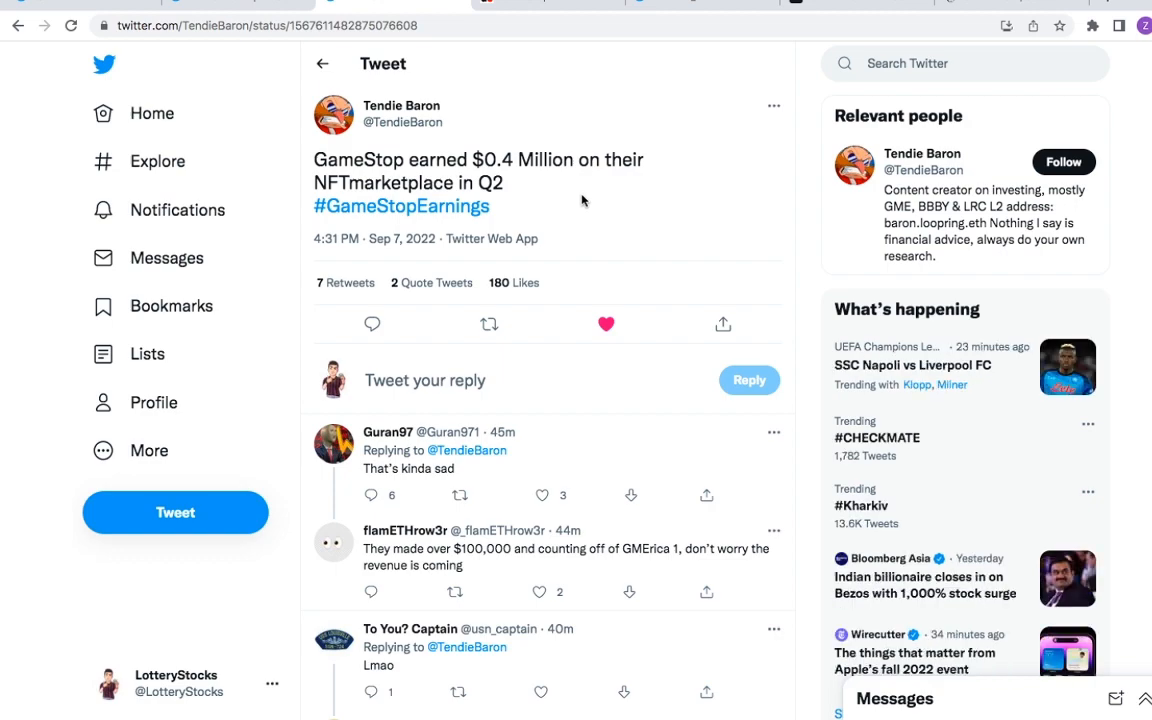
mouse_move(604, 204)
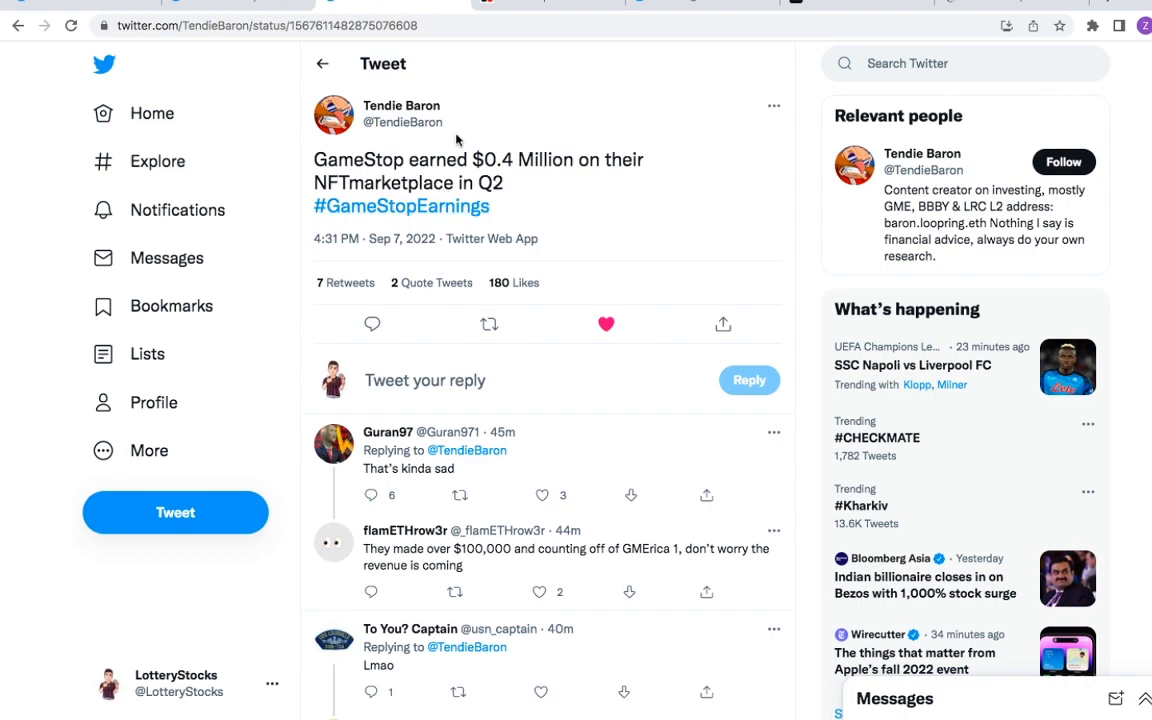
mouse_move(480, 206)
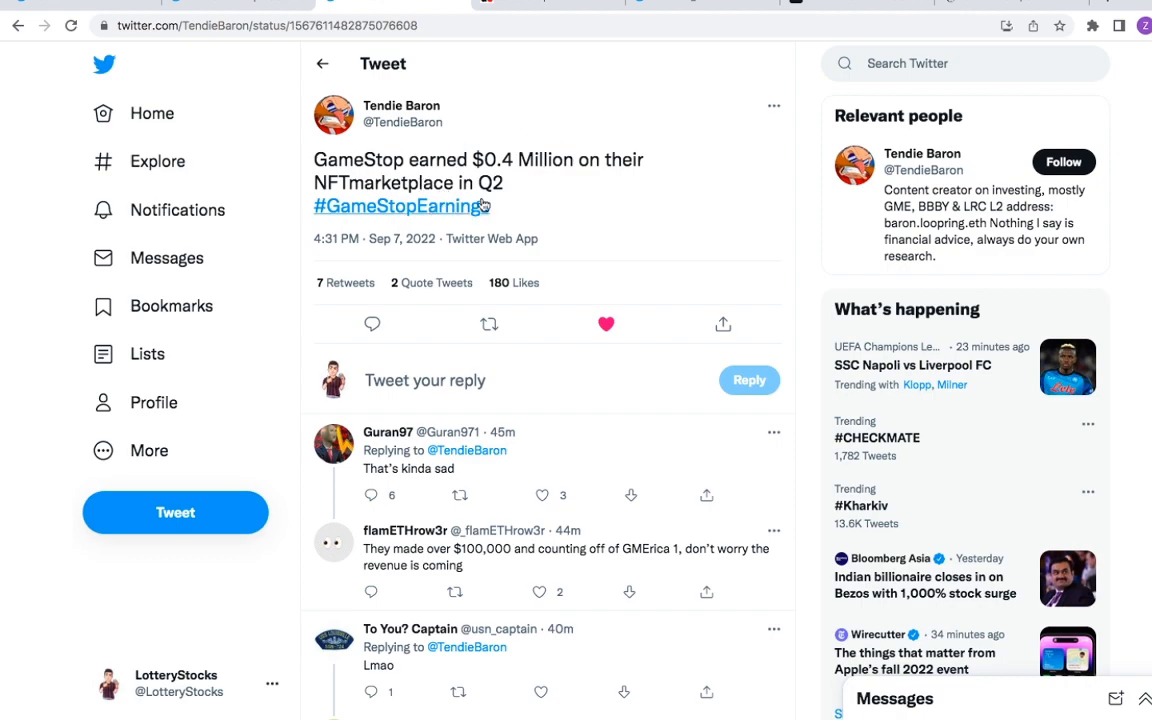
mouse_move(256, 184)
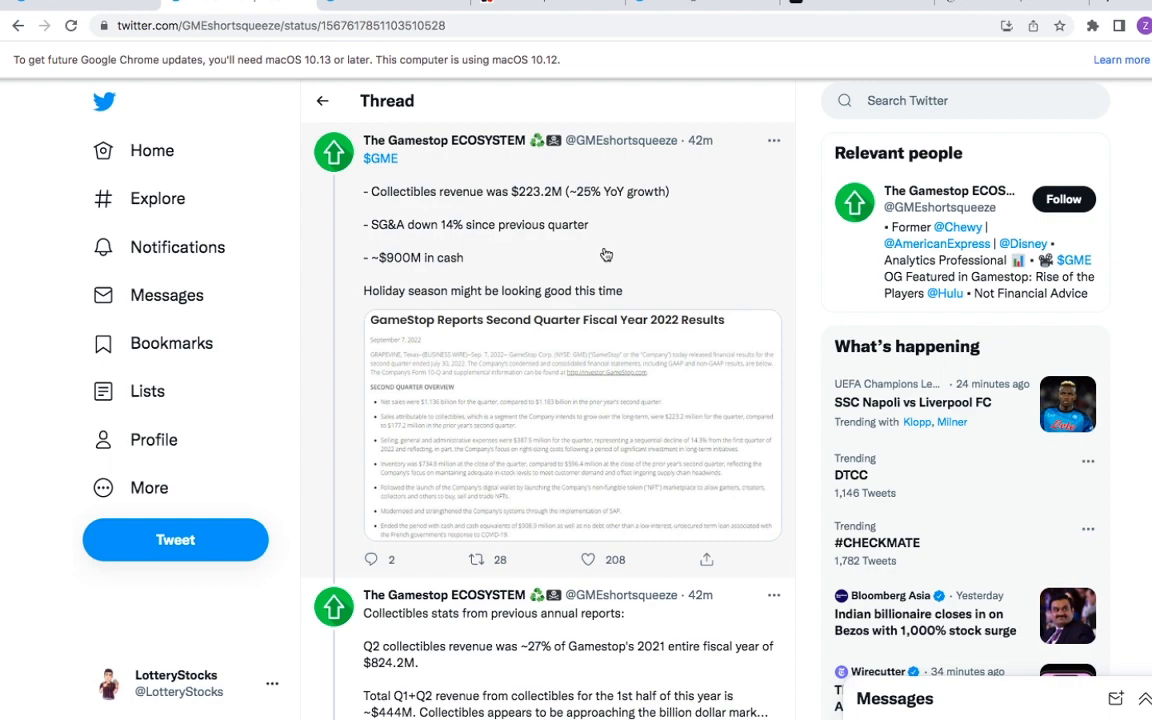
Scroll the earnings thread past the ~27% collectibles stat to the 71.3M DRS shares tweet.
scroll(down, 3)
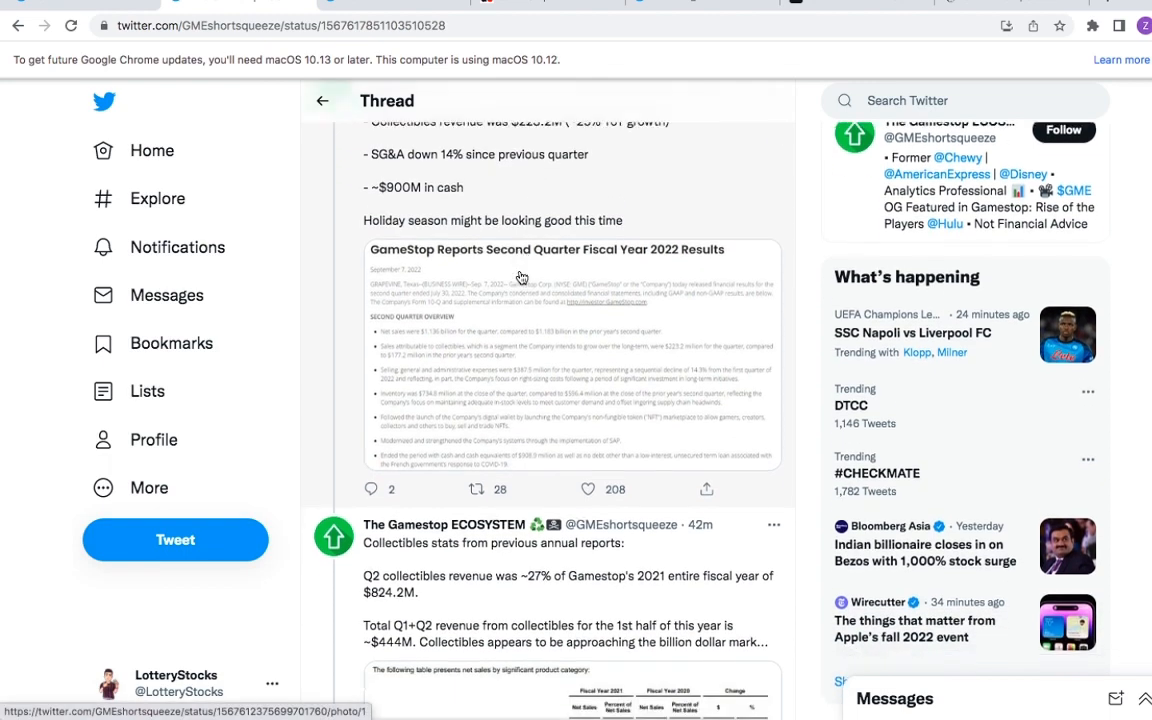
scroll(down, 3)
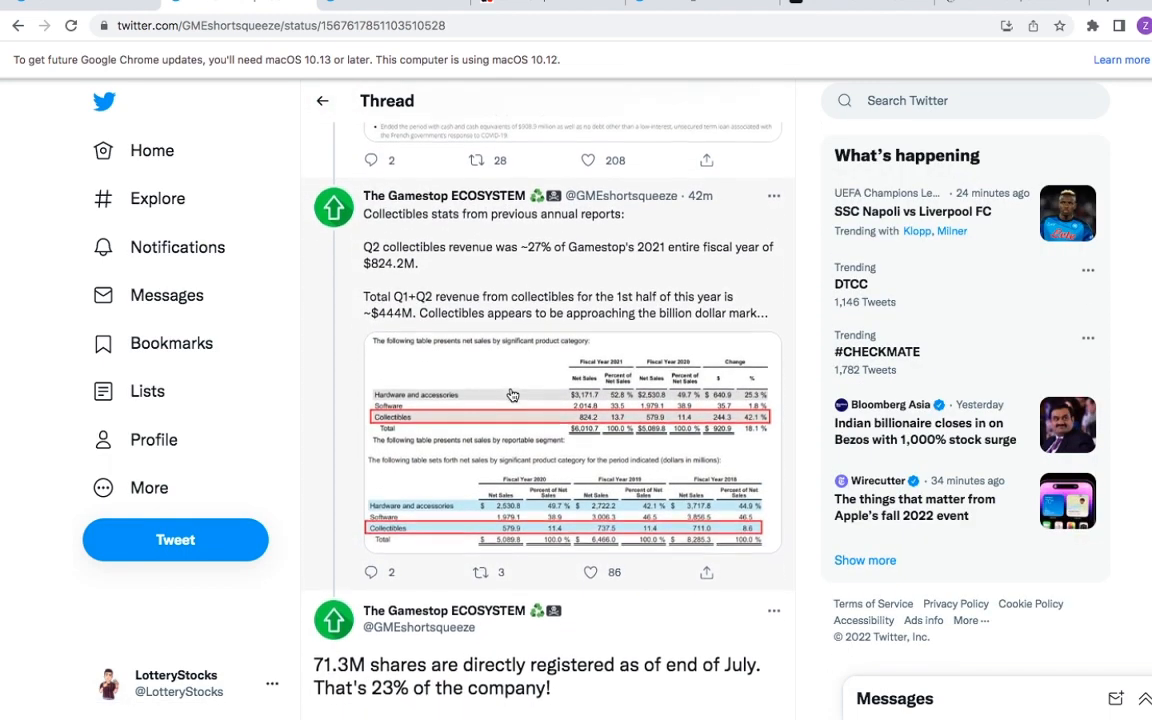
scroll(down, 3)
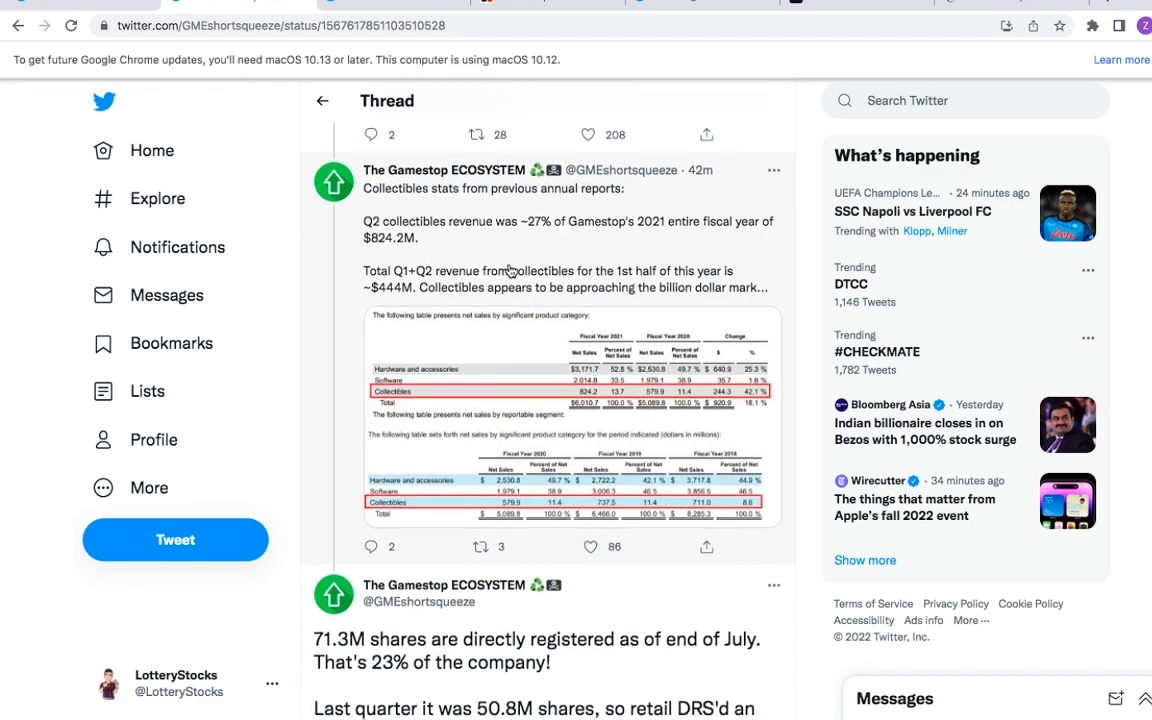
scroll(down, 3)
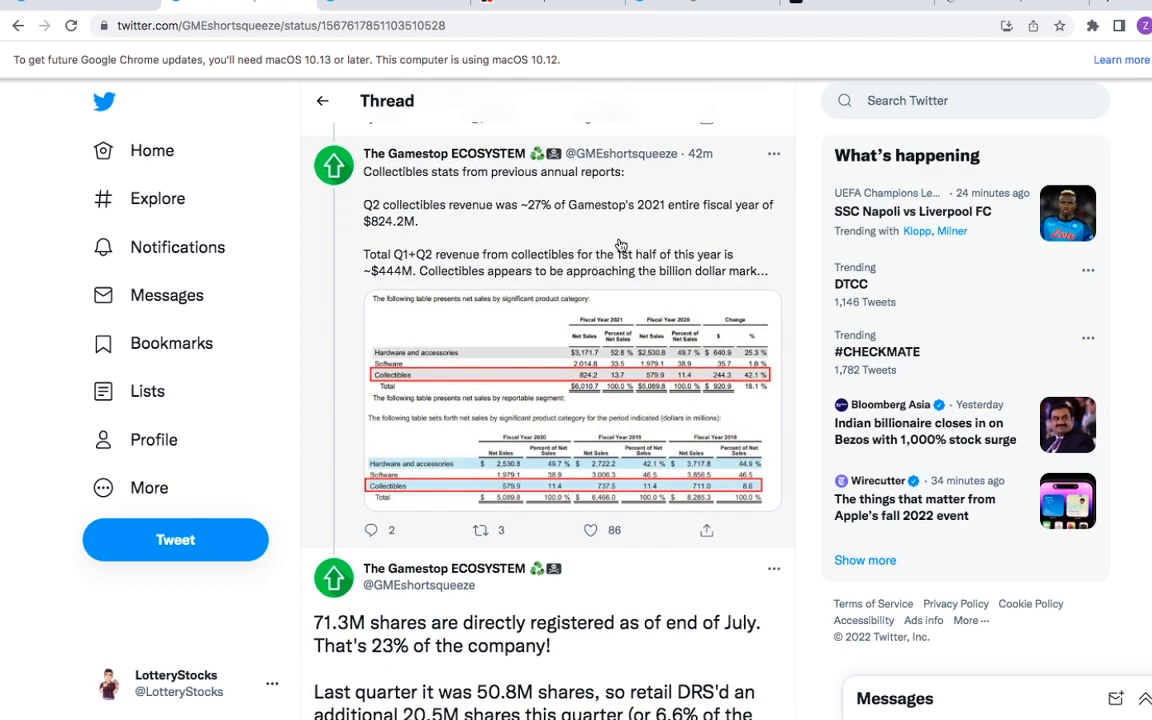
scroll(down, 3)
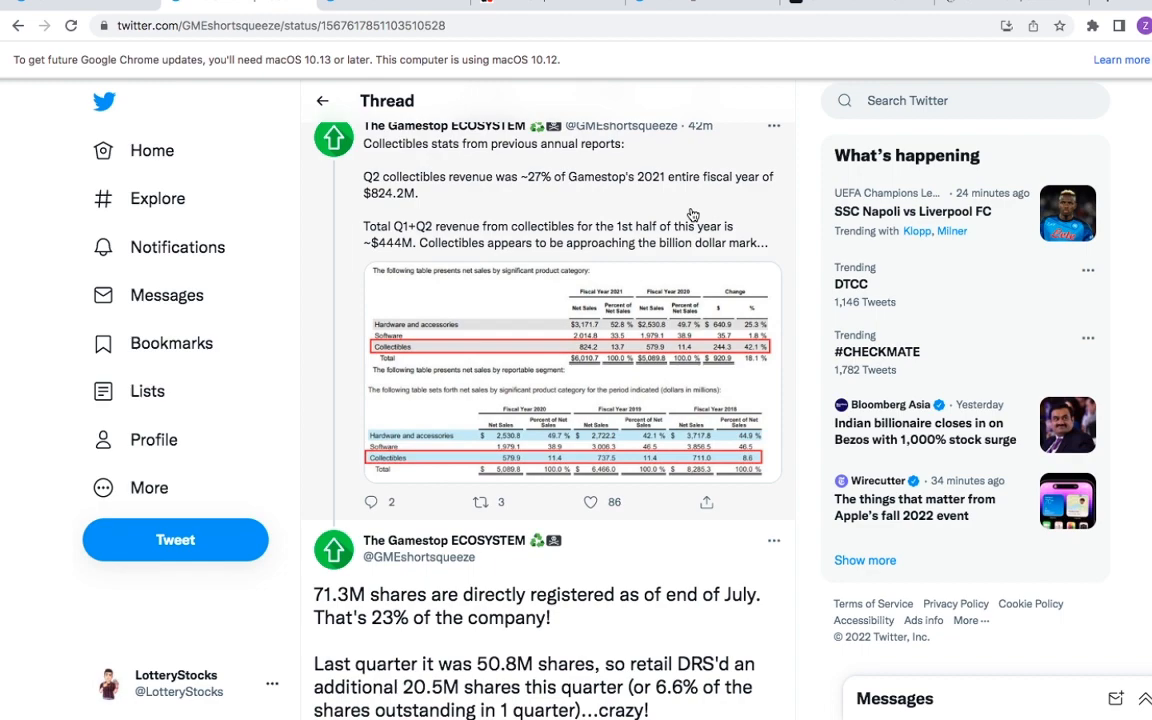
scroll(down, 3)
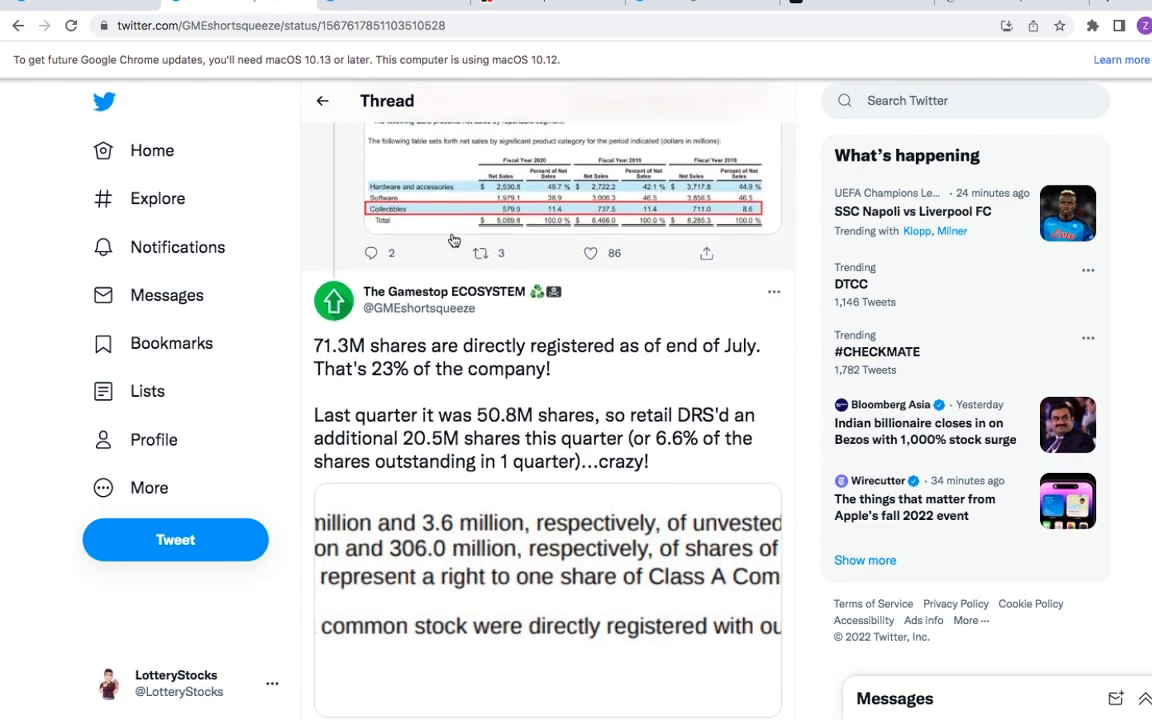
scroll(down, 3)
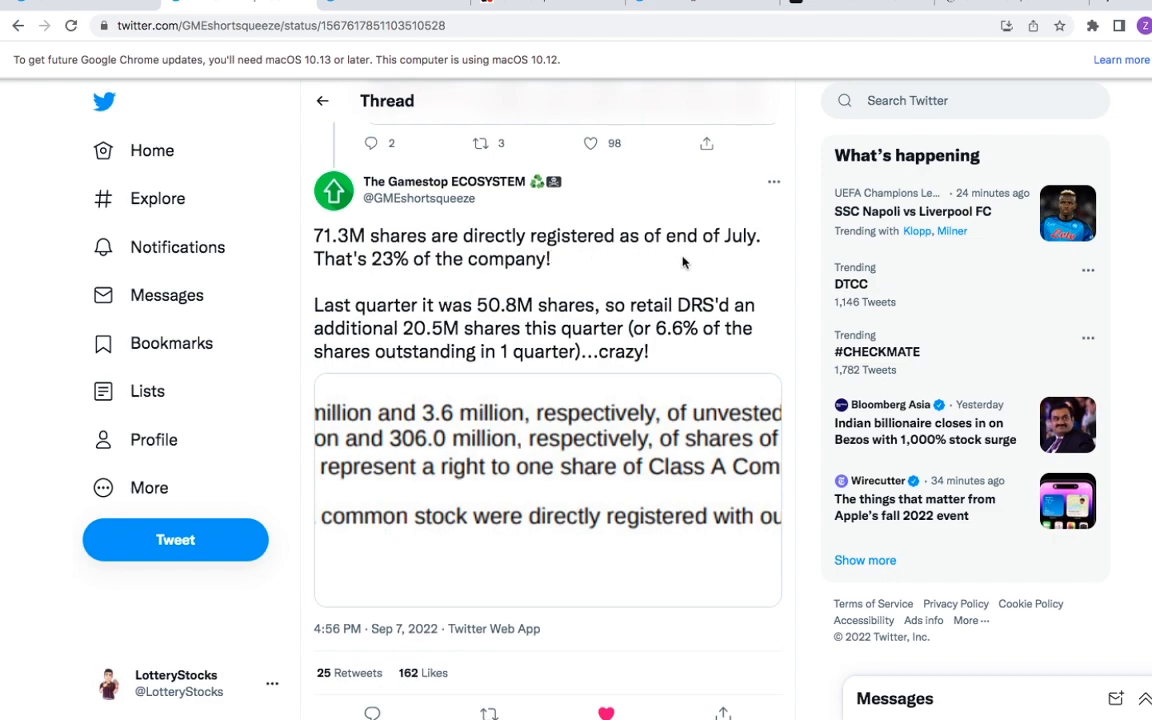
mouse_move(516, 288)
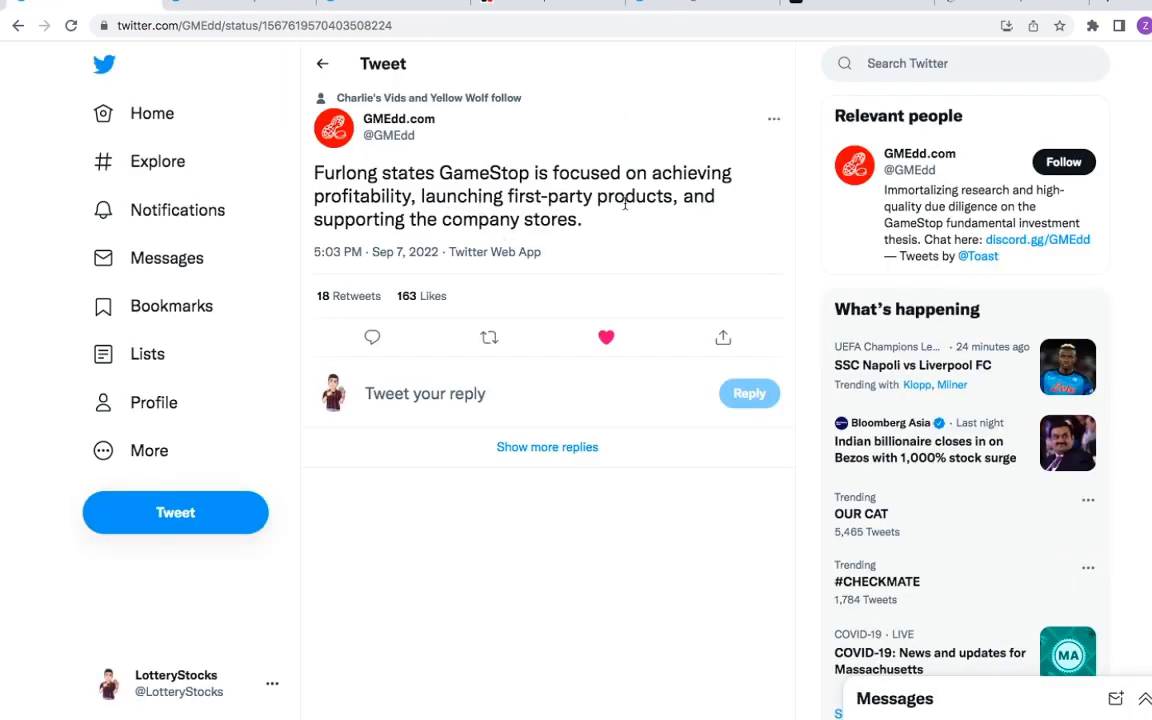
mouse_move(656, 218)
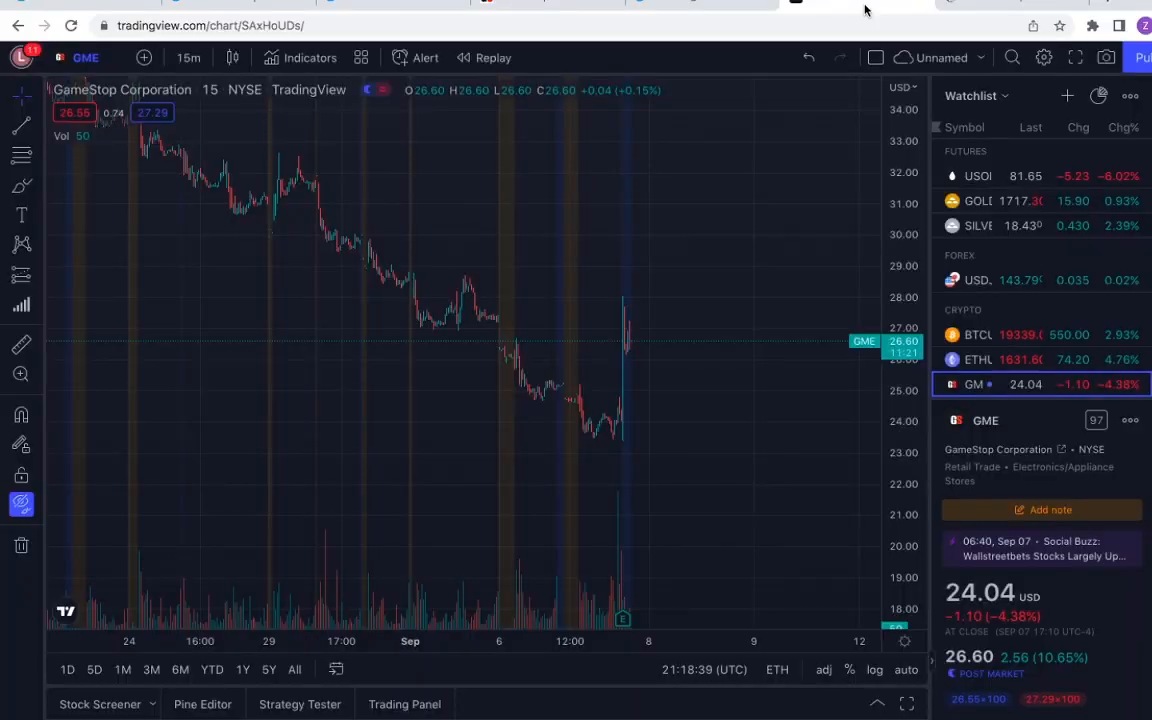
mouse_move(712, 292)
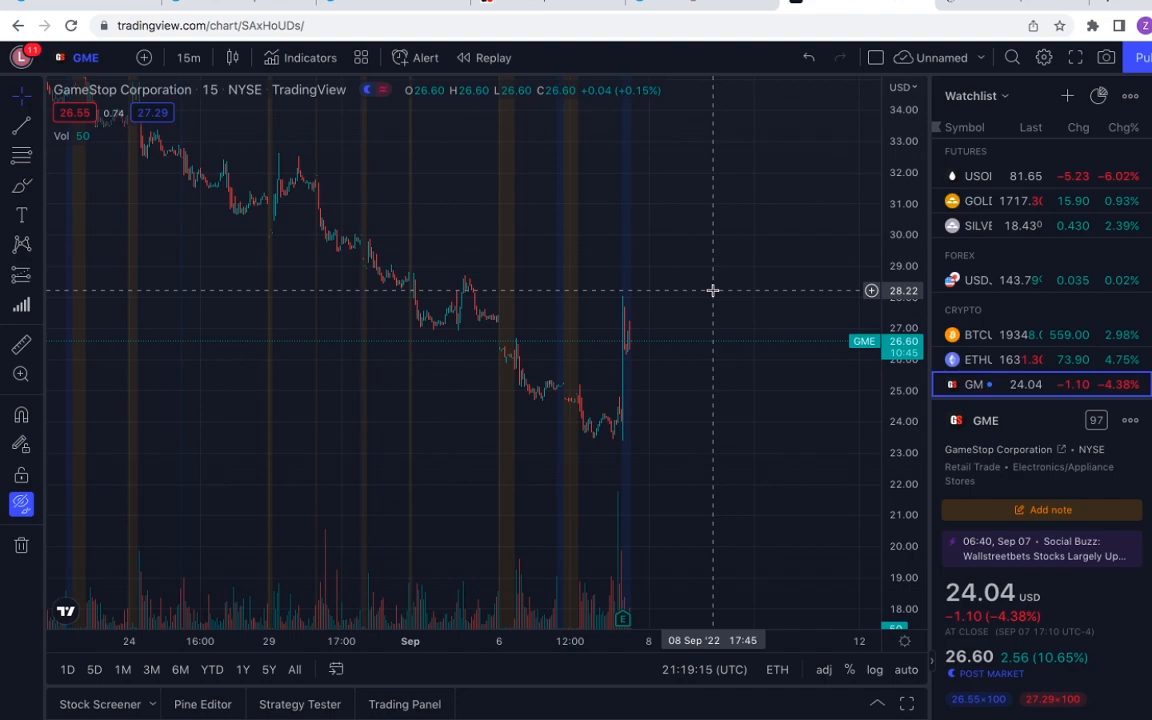
mouse_move(676, 278)
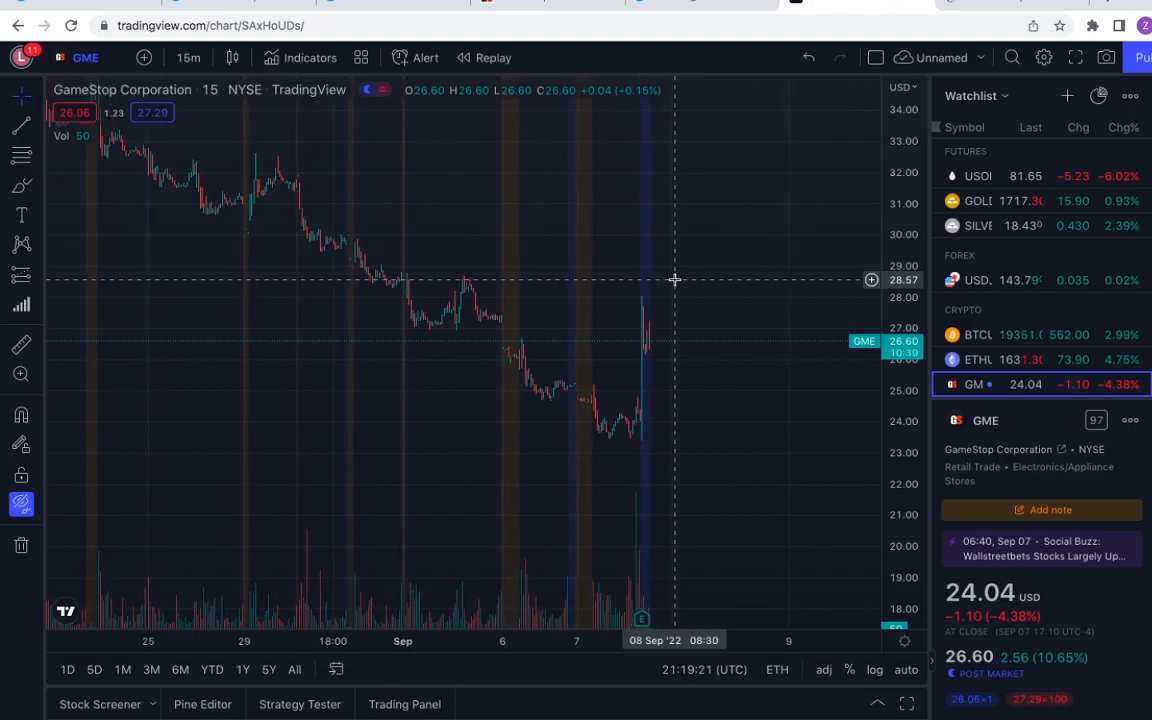
mouse_move(476, 276)
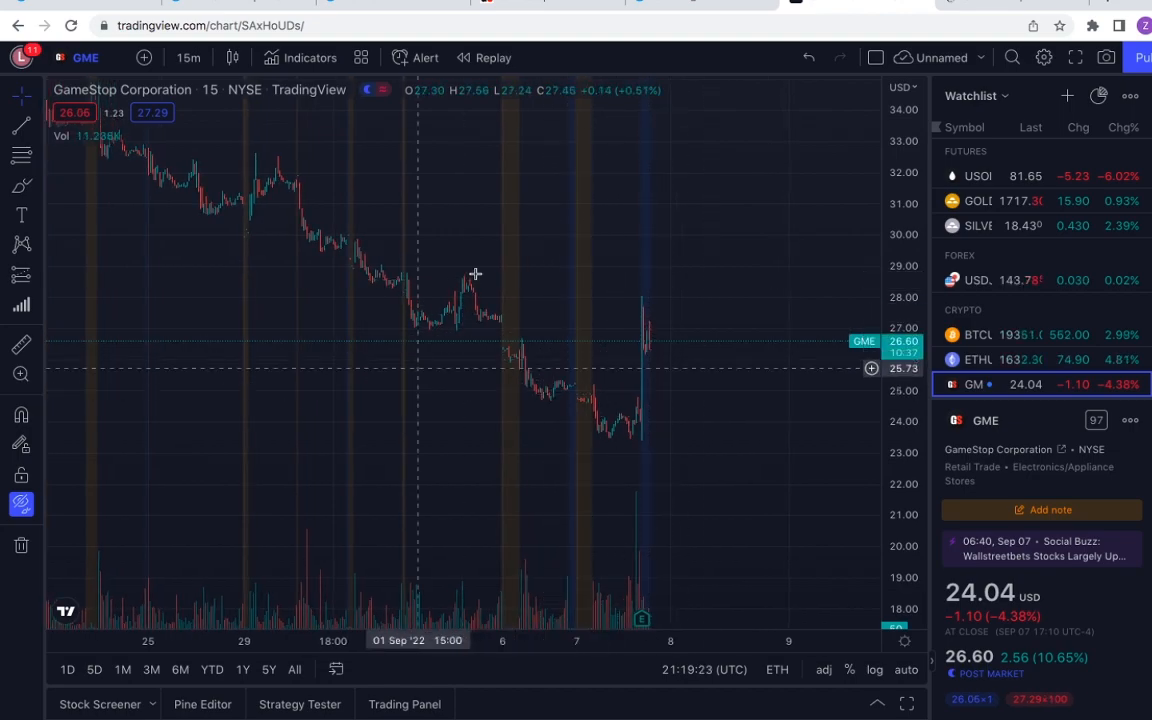
mouse_move(516, 350)
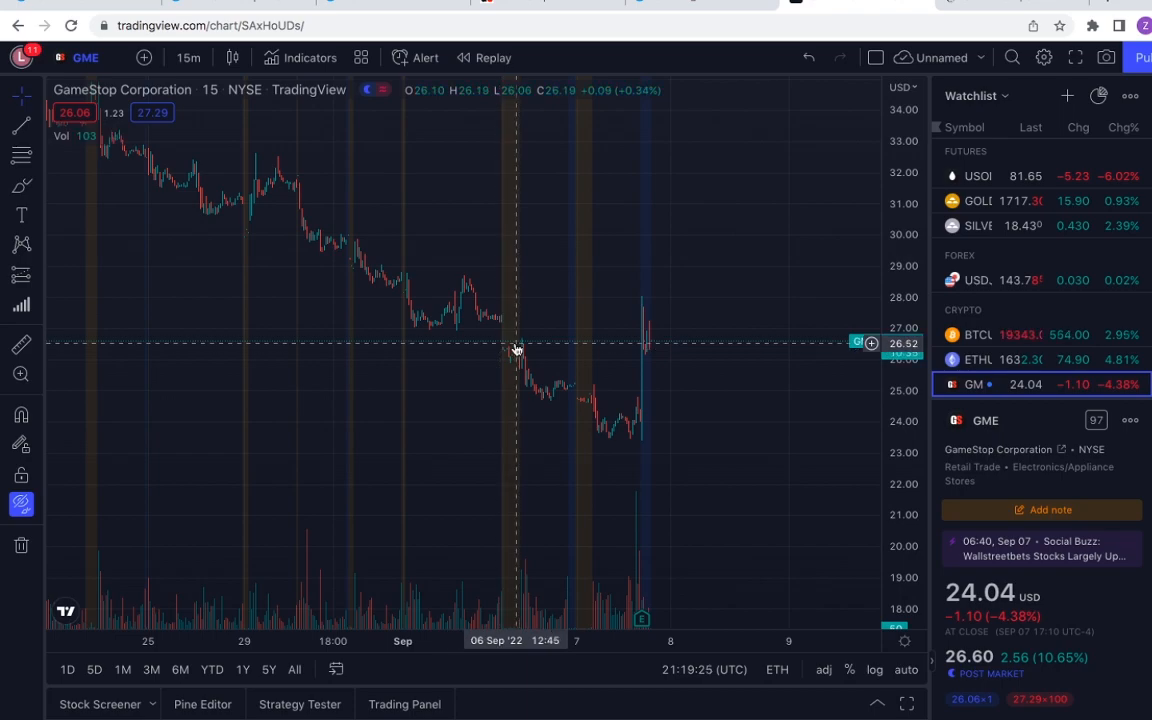
mouse_move(560, 324)
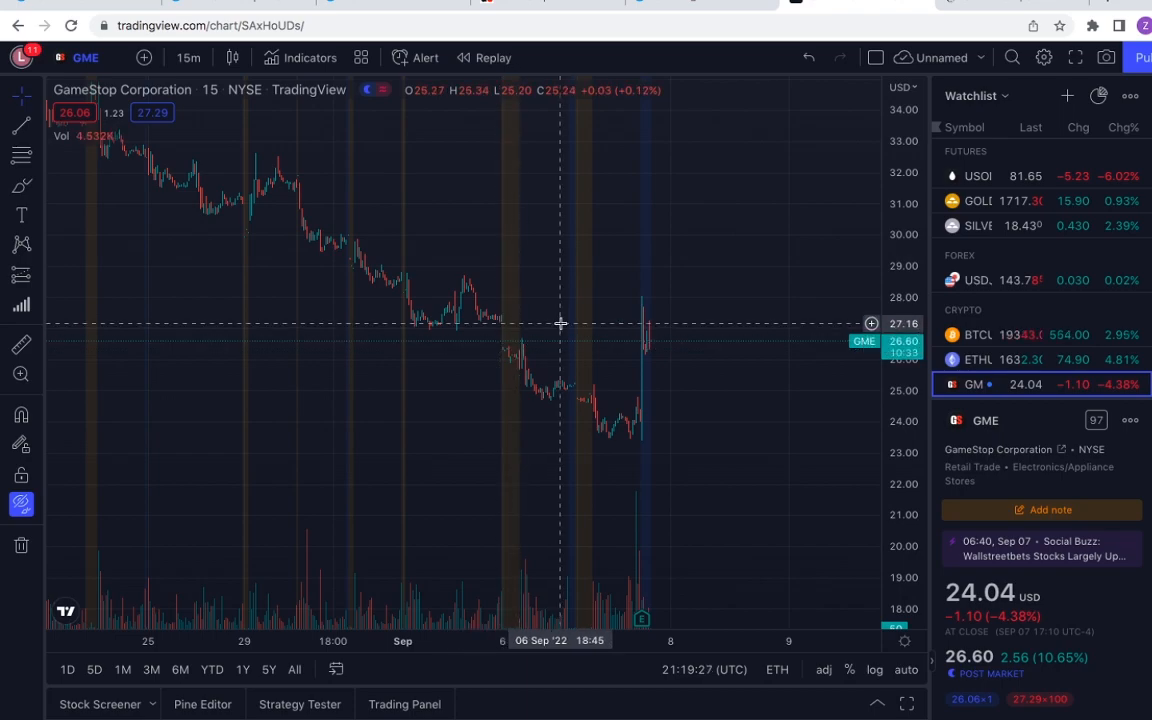